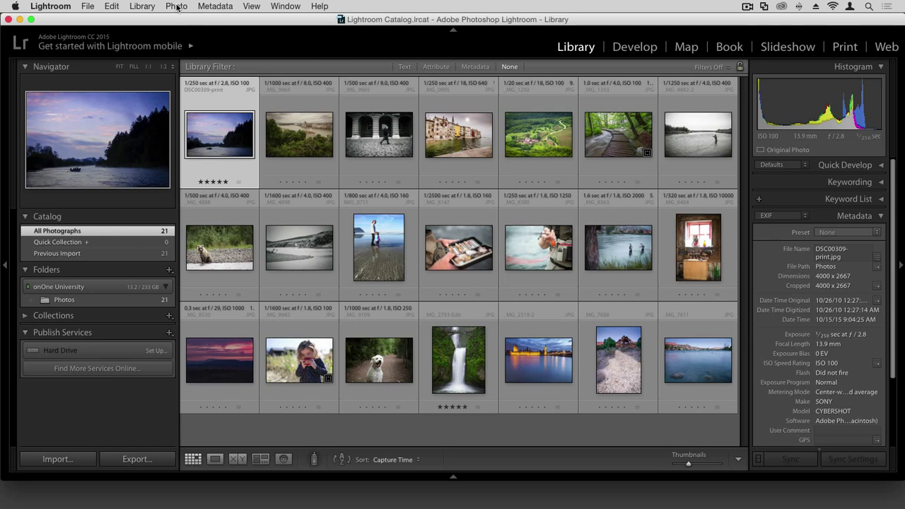
Bring up the river photo's context options to reach Edit In > ON1 Effects 10-suite
click(176, 6)
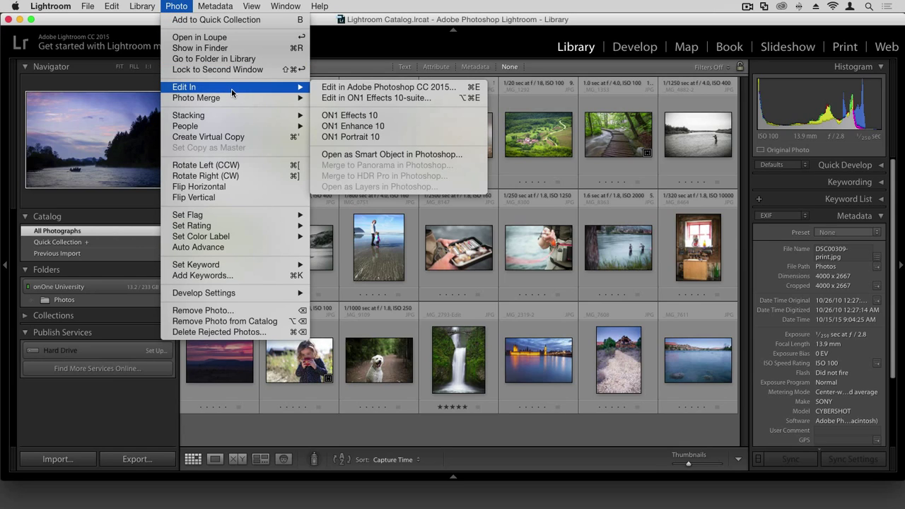
mouse_move(401, 116)
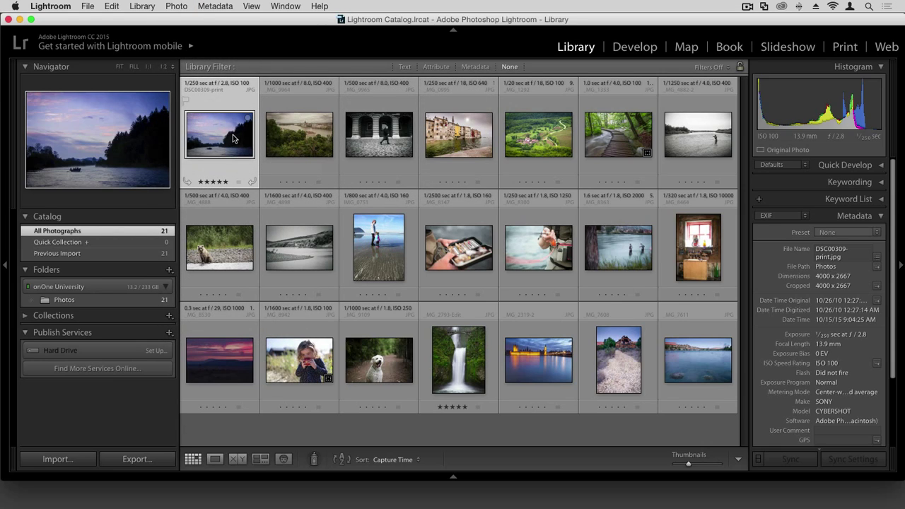
right_click(233, 139)
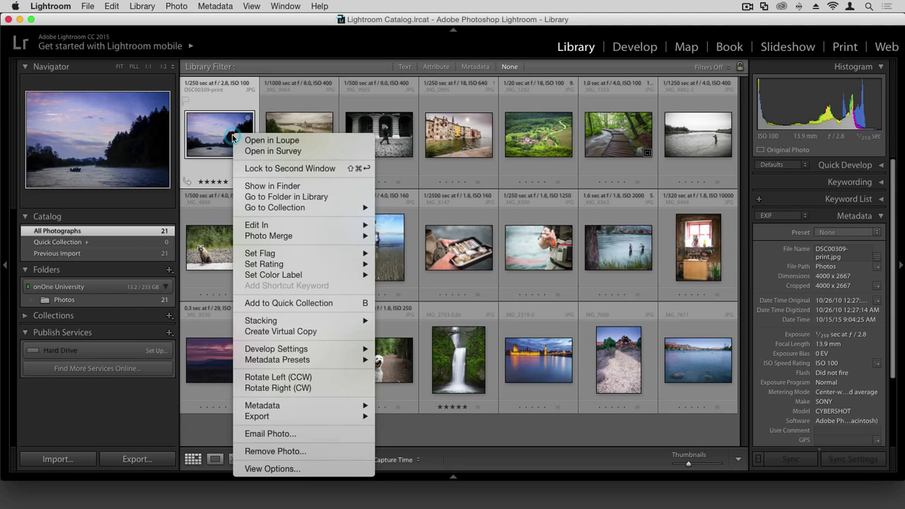
mouse_move(256, 225)
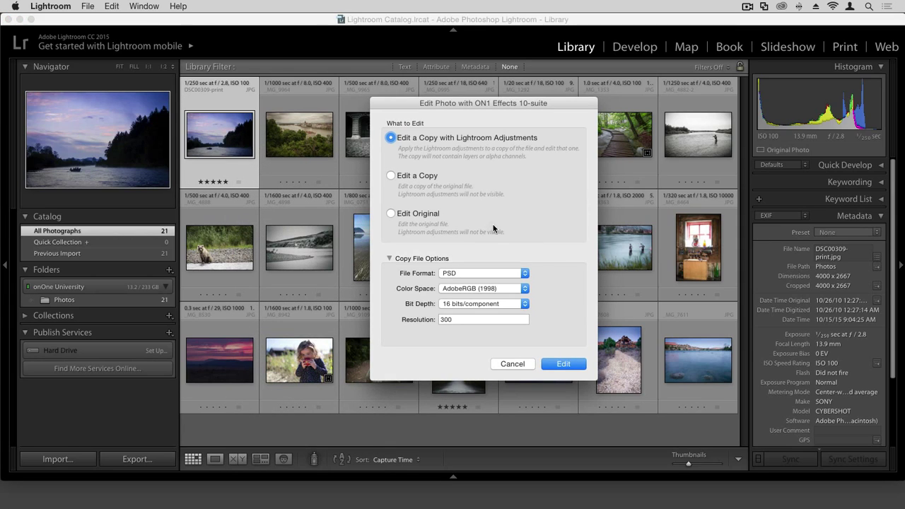
mouse_move(502, 223)
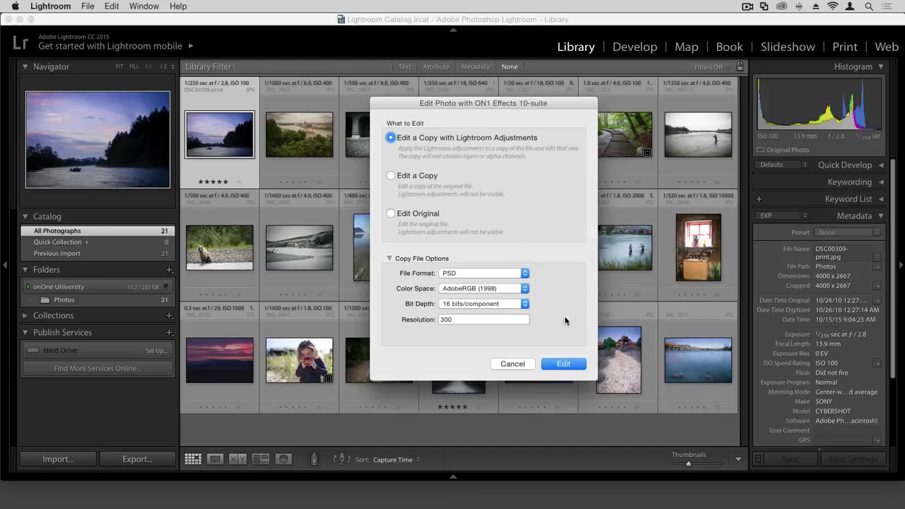
mouse_move(540, 300)
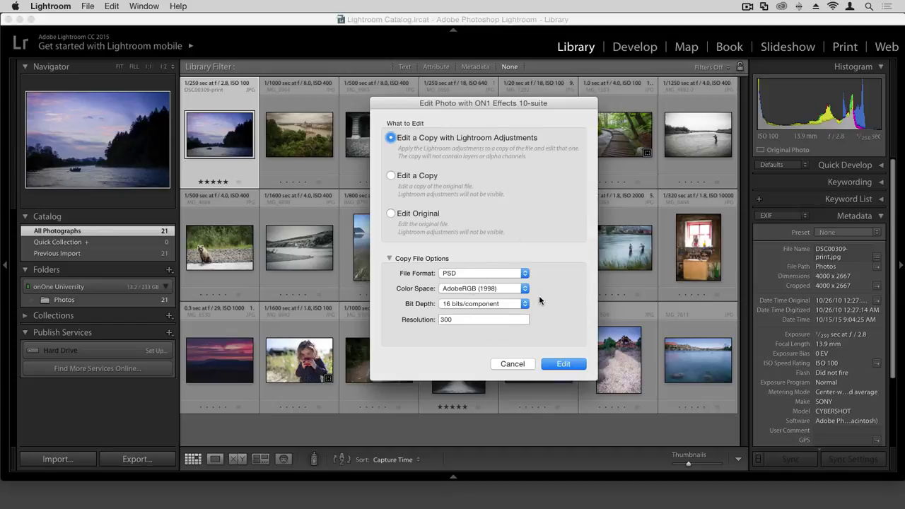
Keep PSD format with Edit a Copy selected, then cancel without sending the photo
click(484, 273)
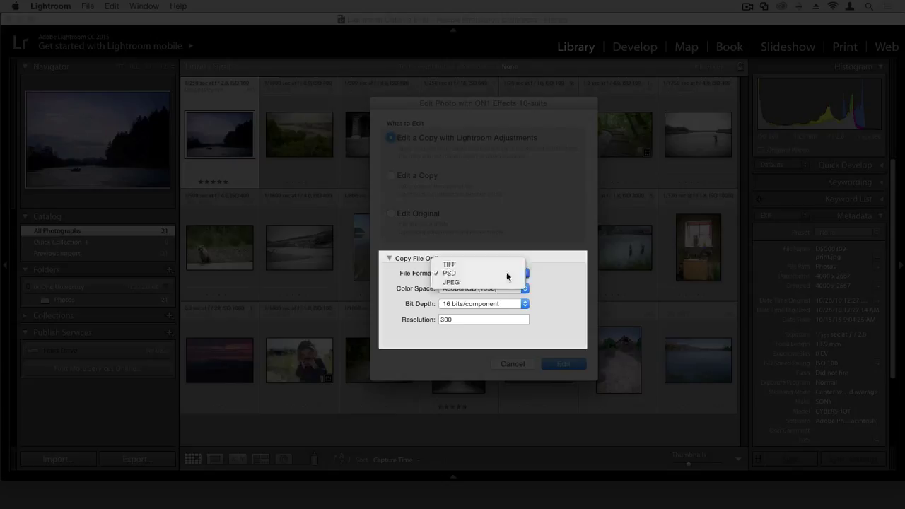
click(449, 273)
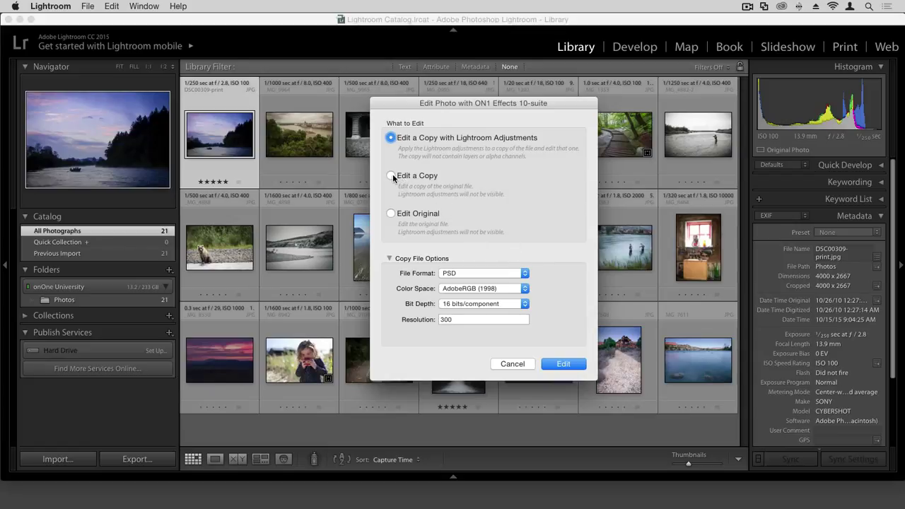
click(390, 175)
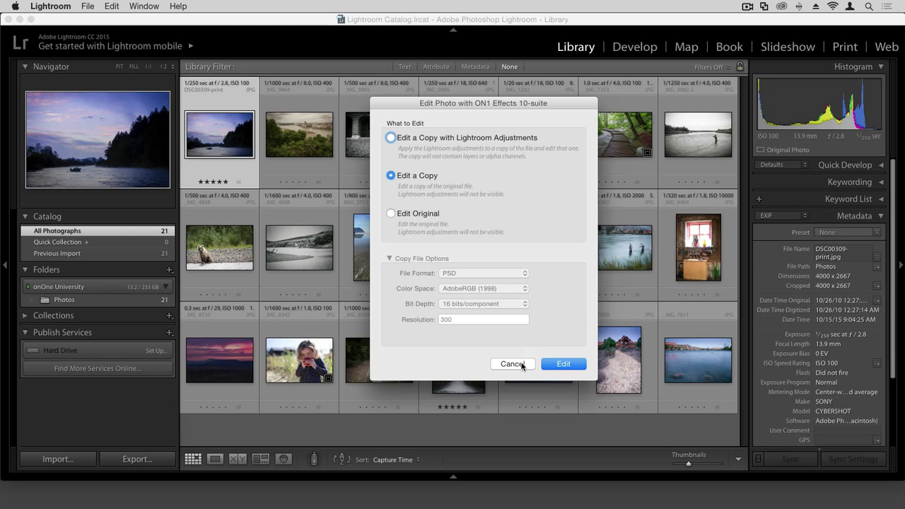
click(512, 363)
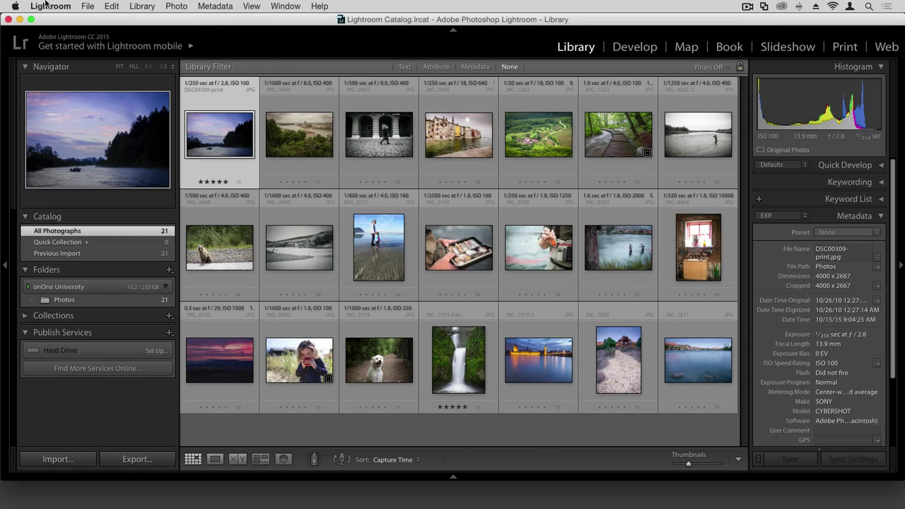
click(51, 6)
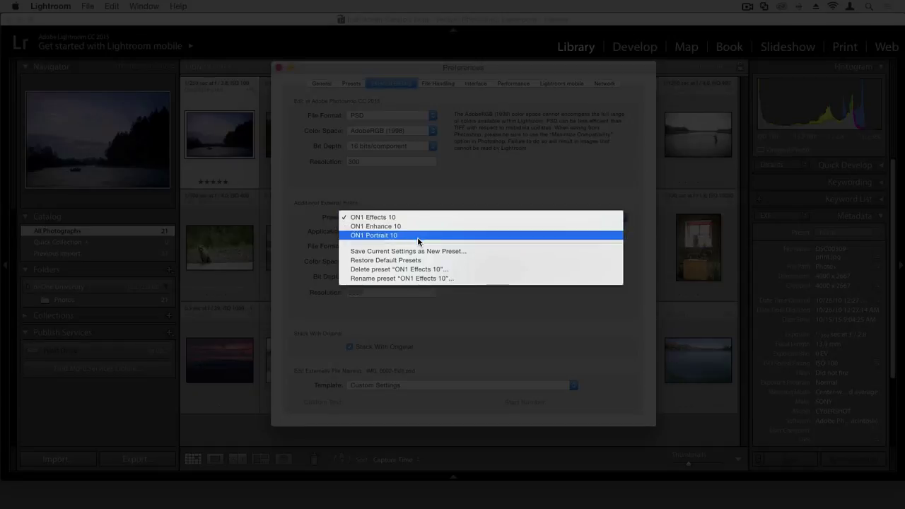
click(374, 217)
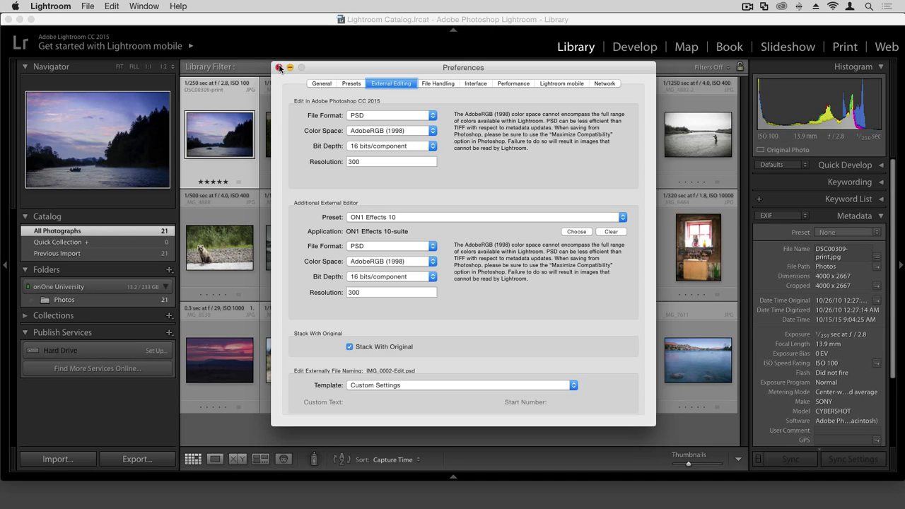
click(280, 68)
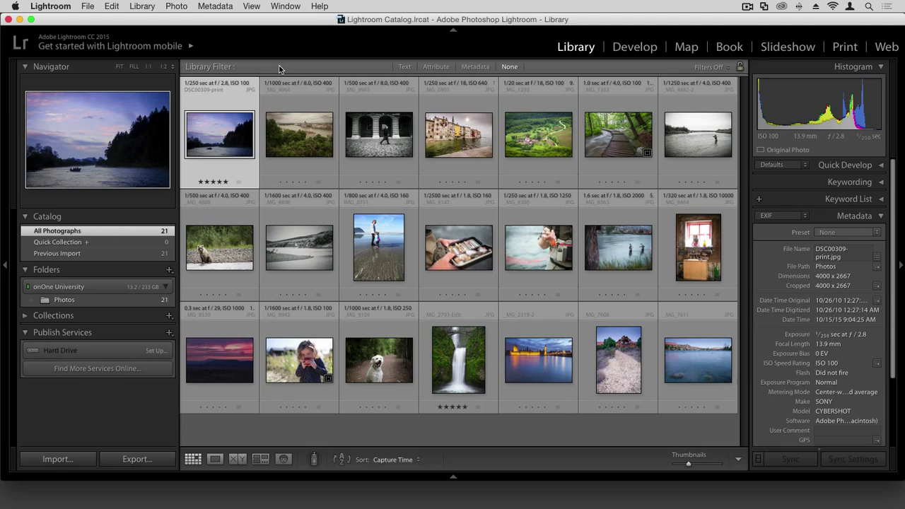
Send the river photo to ON1 Effects 10-suite as a copy with Lightroom adjustments
right_click(219, 134)
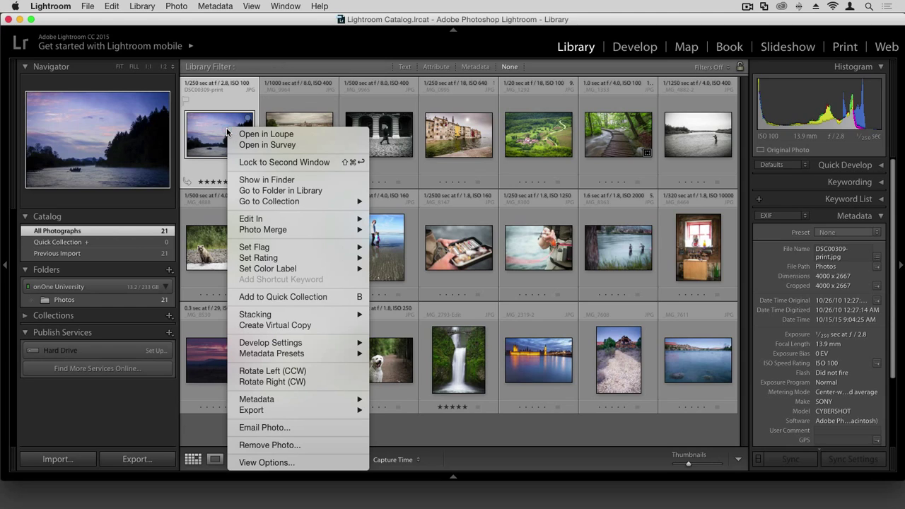
mouse_move(250, 217)
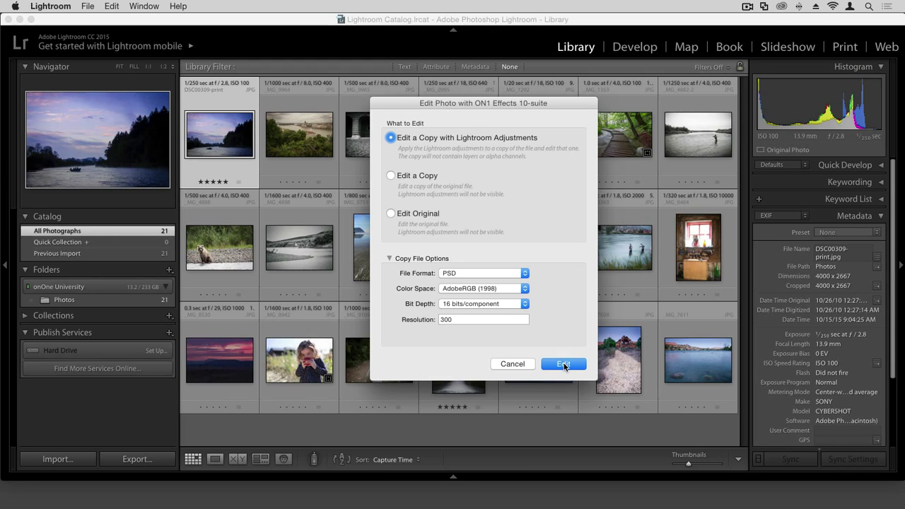
click(563, 364)
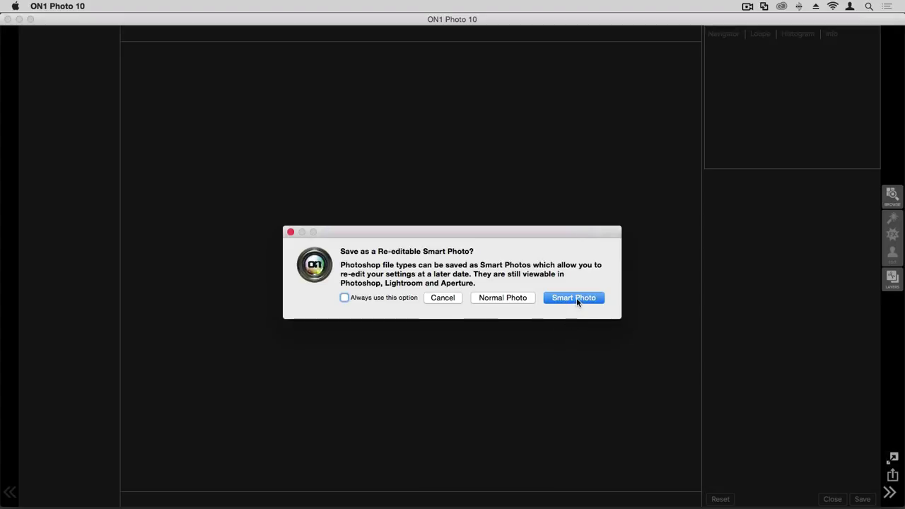
Save as a Smart Photo, apply a toned Black and White preset, and return the result to Lightroom
click(574, 297)
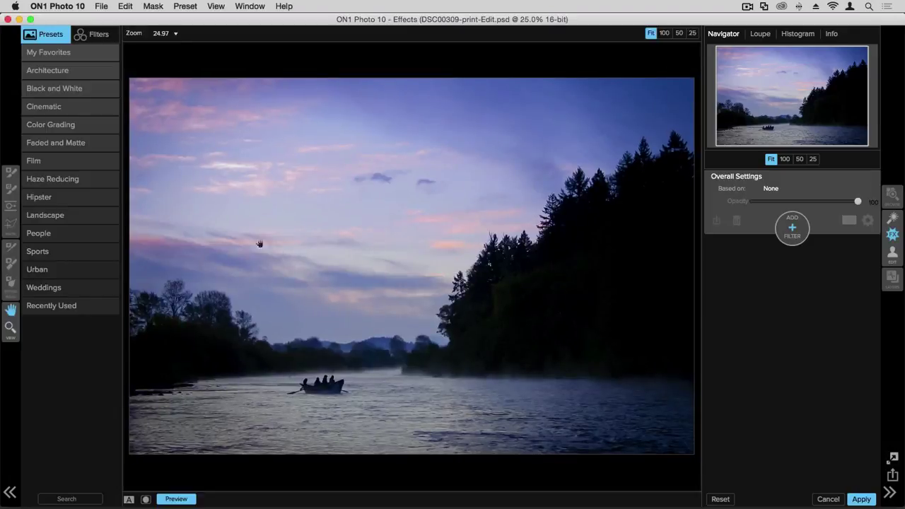
click(54, 88)
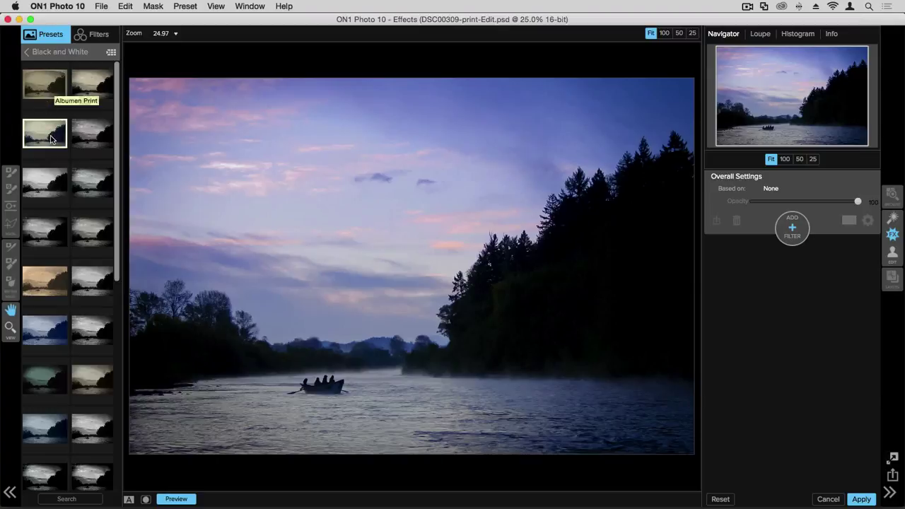
click(45, 134)
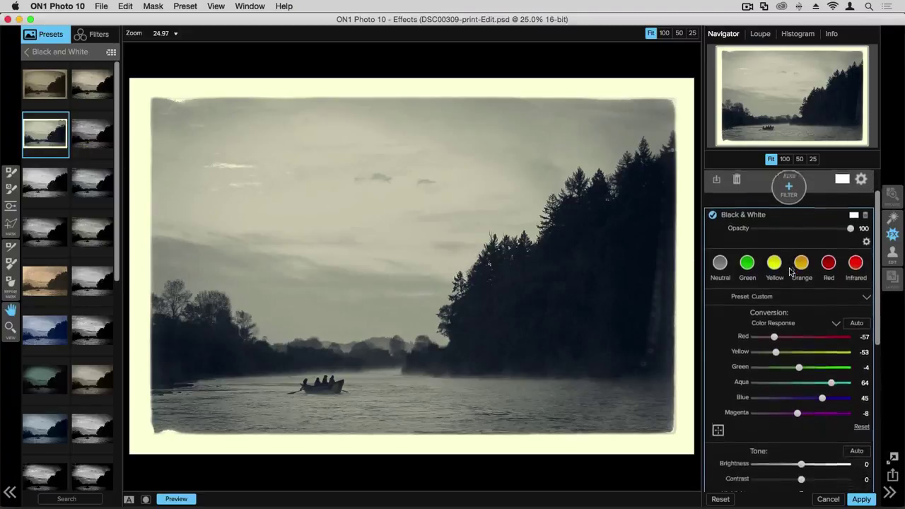
scroll(down, 3)
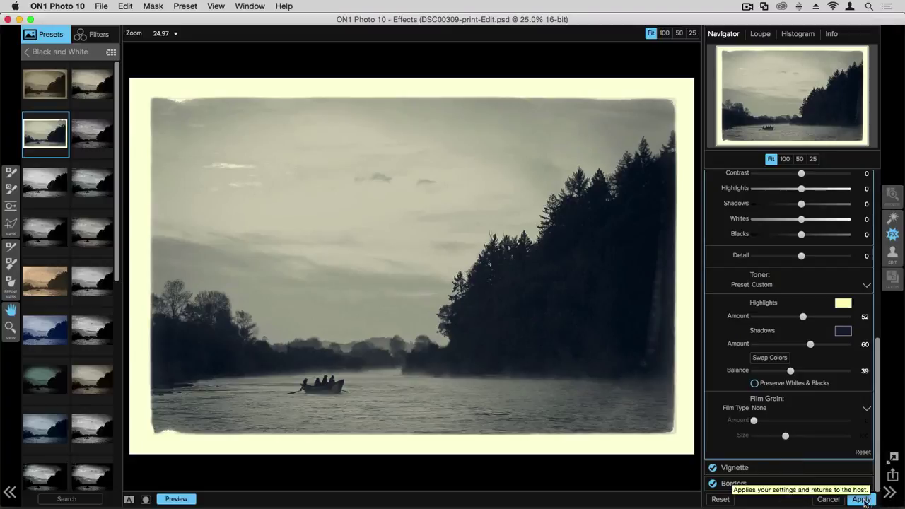
click(861, 498)
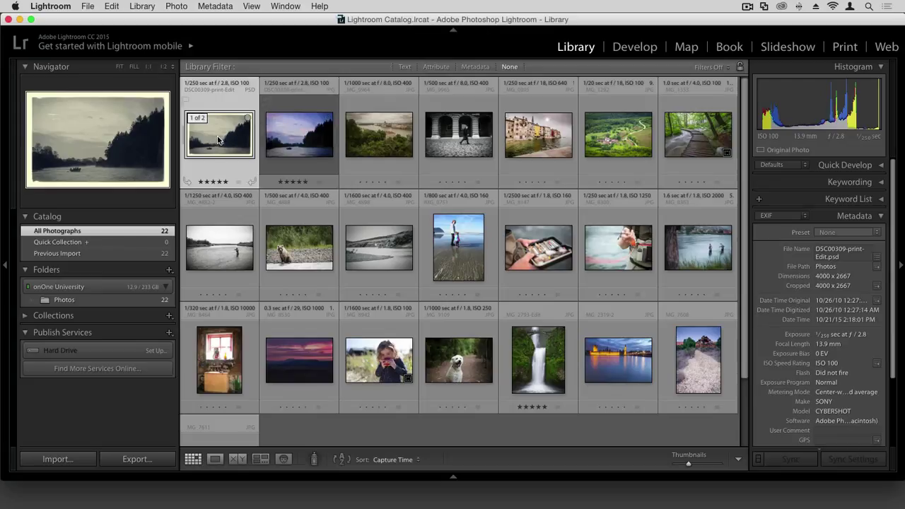
Reopen the toned river copy in ON1 Effects 10 using Edit Original
right_click(219, 134)
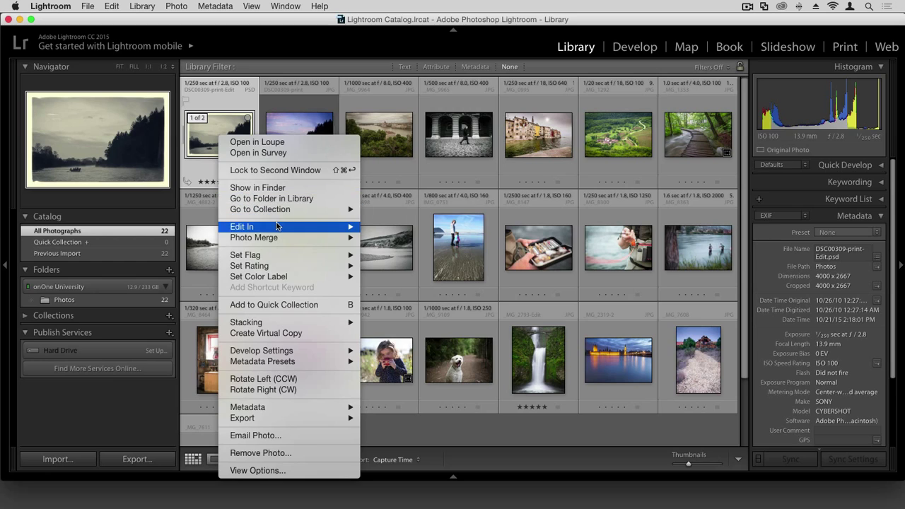
mouse_move(242, 226)
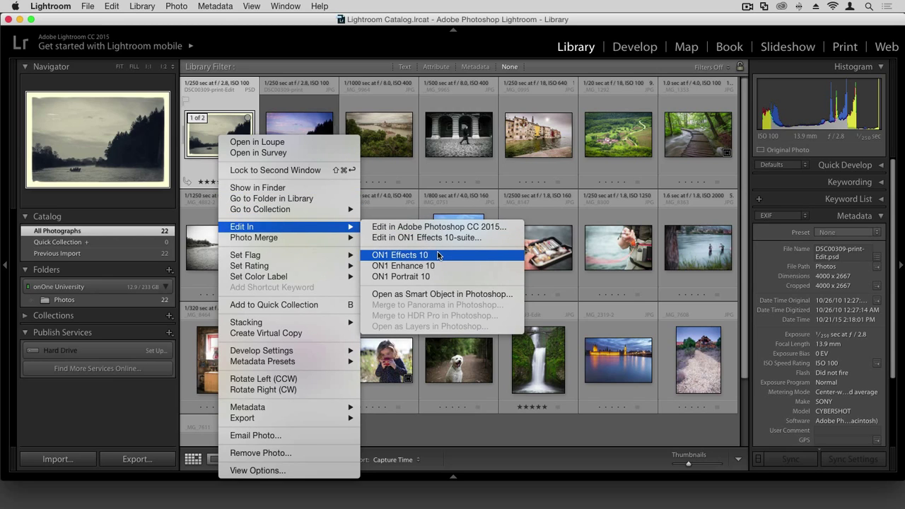
click(400, 254)
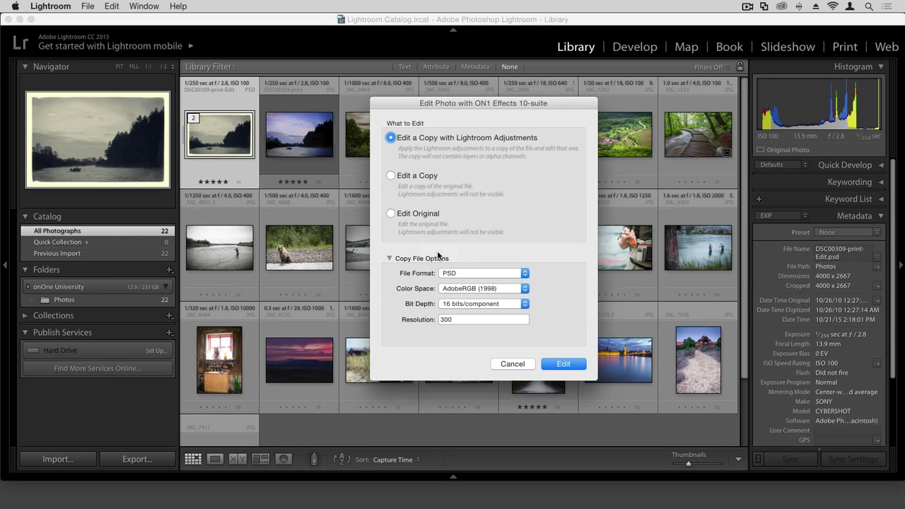
click(391, 214)
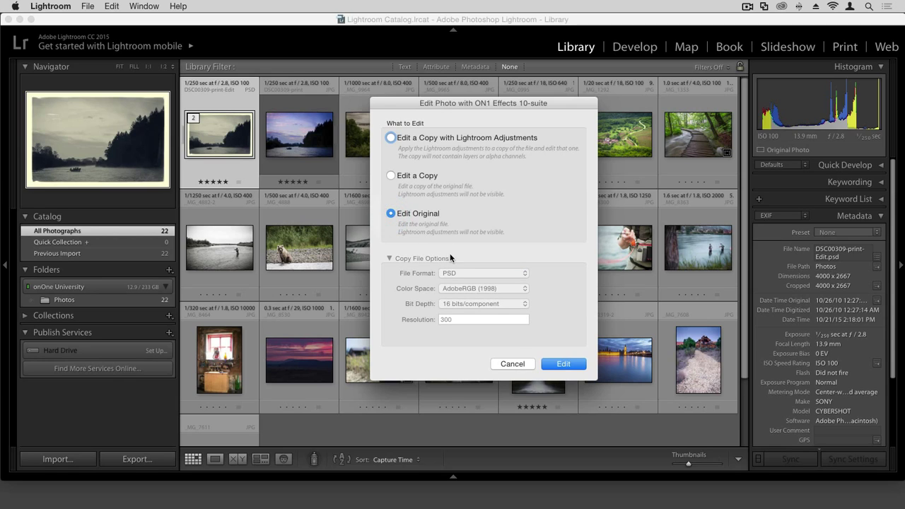
click(512, 363)
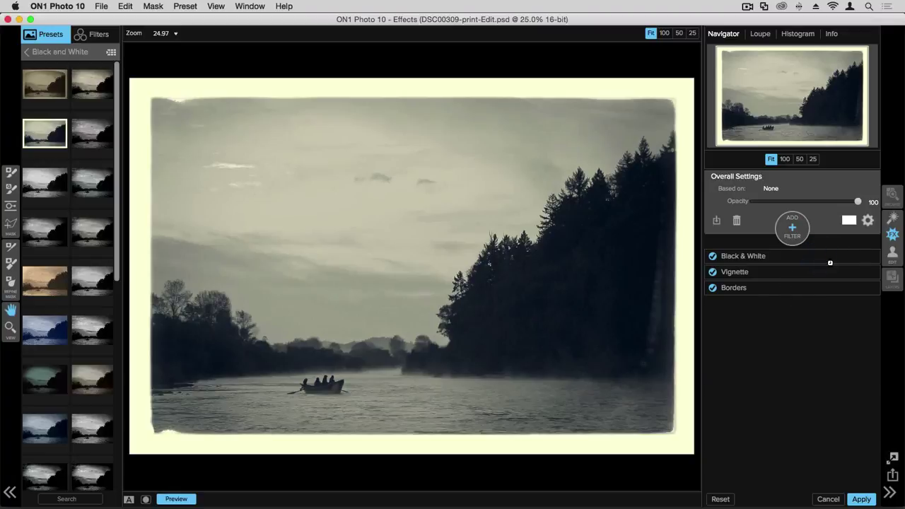
Expand the Black & White filter to review its existing conversion and tone settings
click(743, 256)
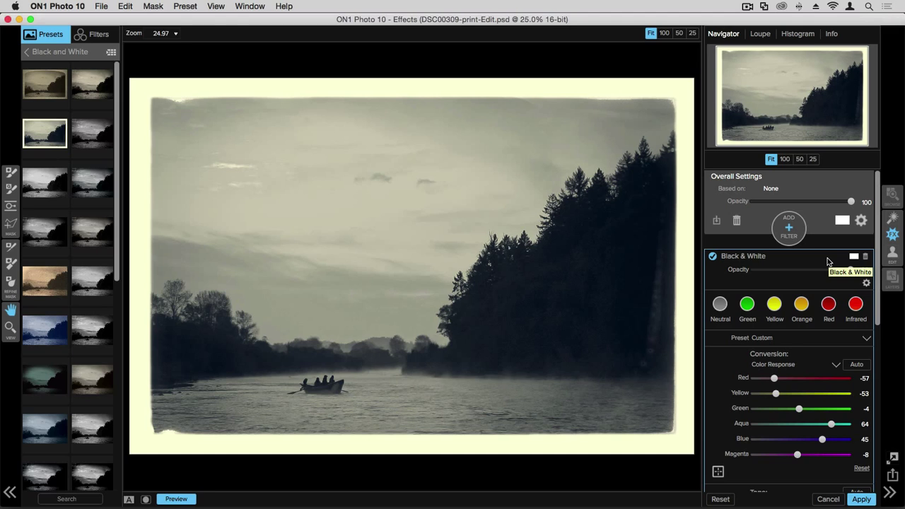
scroll(down, 3)
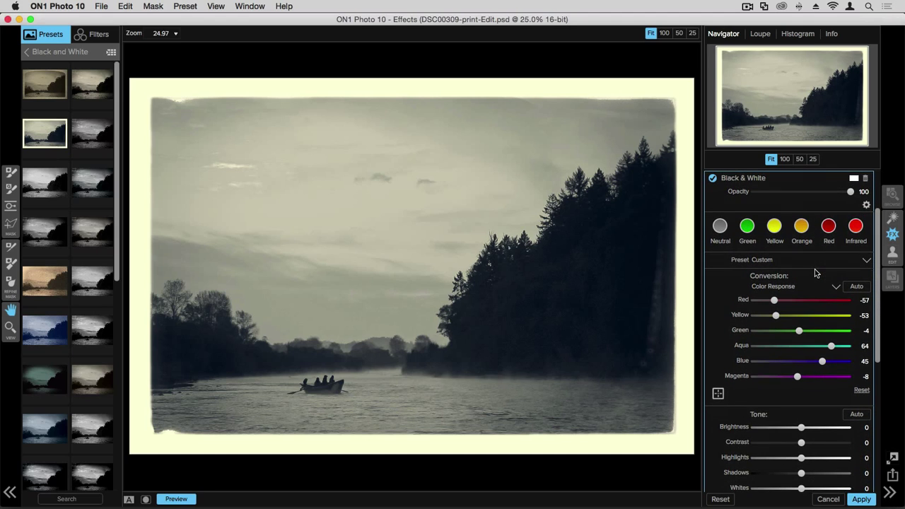